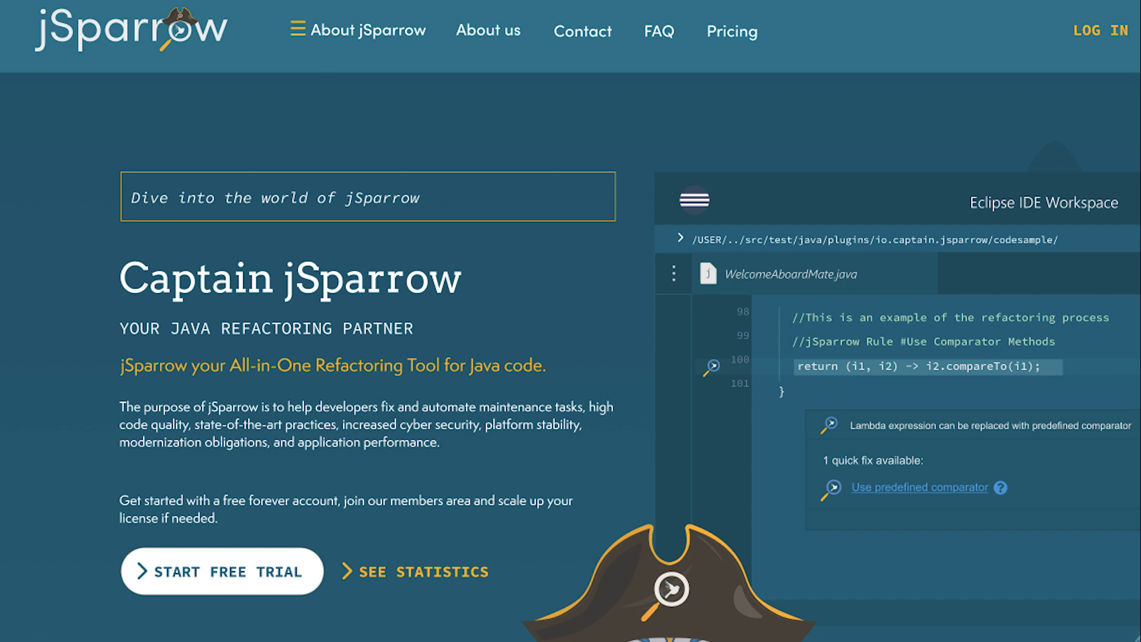
# - Go to the Packages & Pricing page listing the Bronze, Silver, Gold and Diamond plans
pyautogui.click(731, 31)
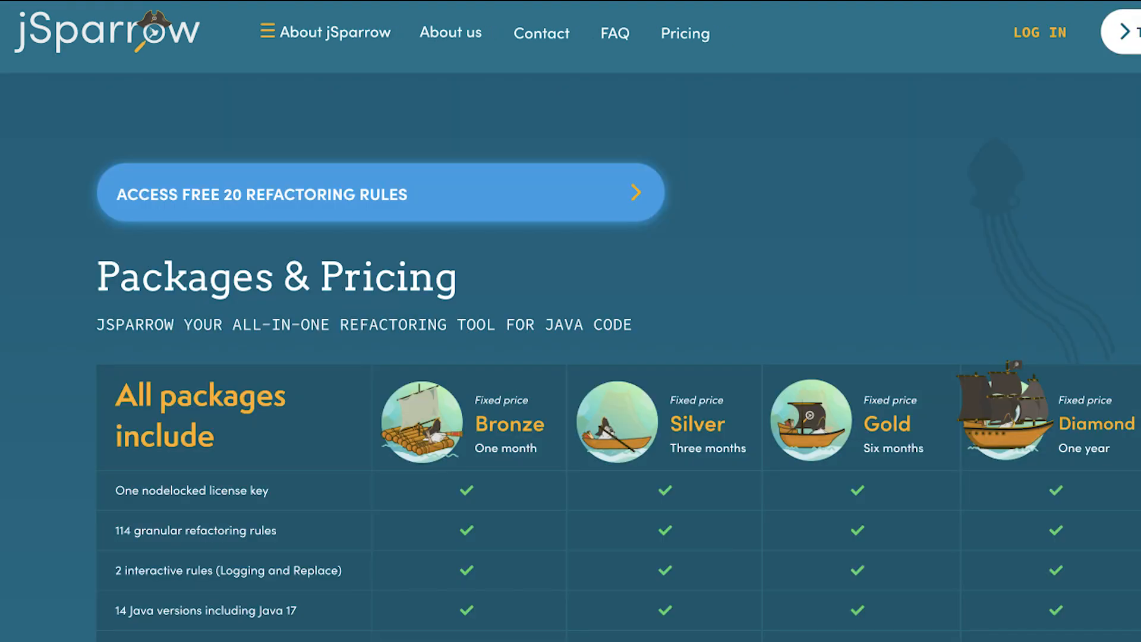